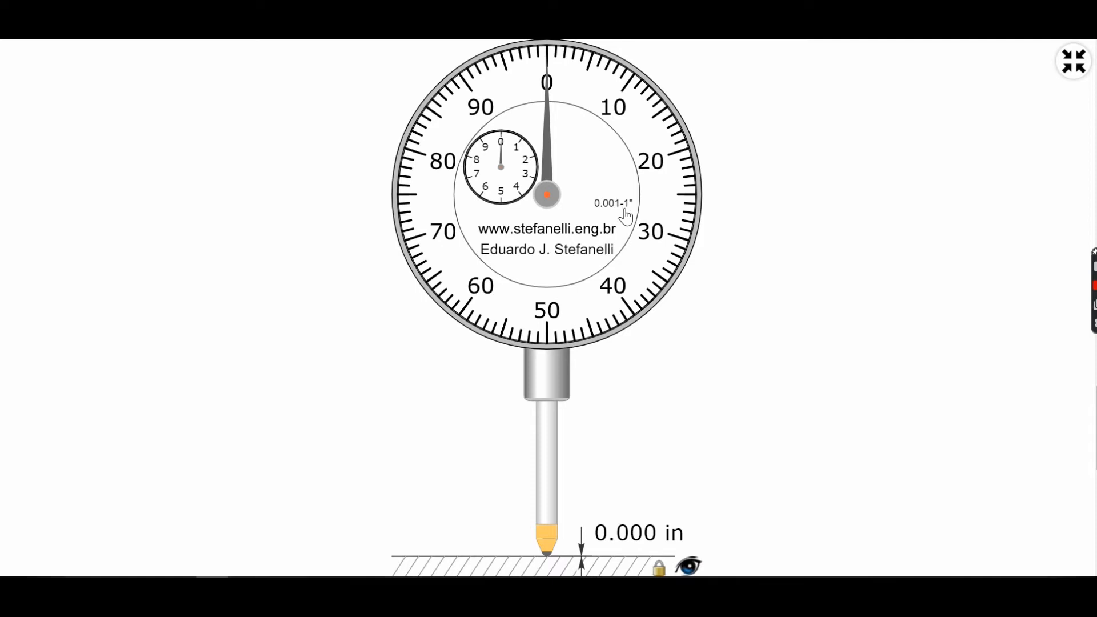
mouse_move(583, 396)
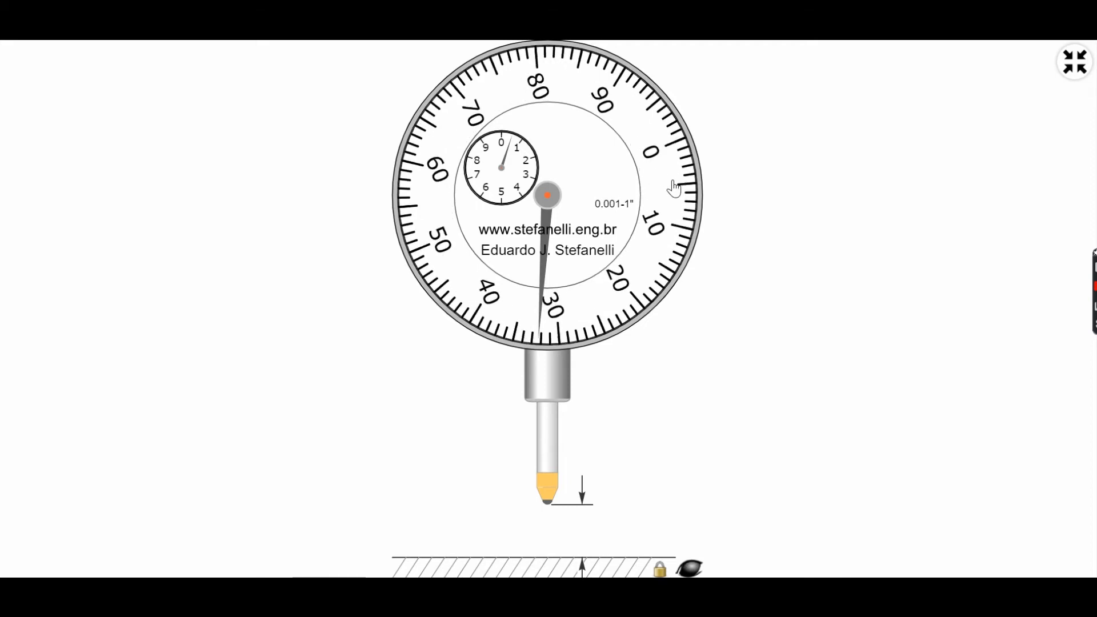
Rotate the outer bezel so 0 sits at the bottom, then move the quill until the needle rests on 0.
drag(672, 186, 535, 336)
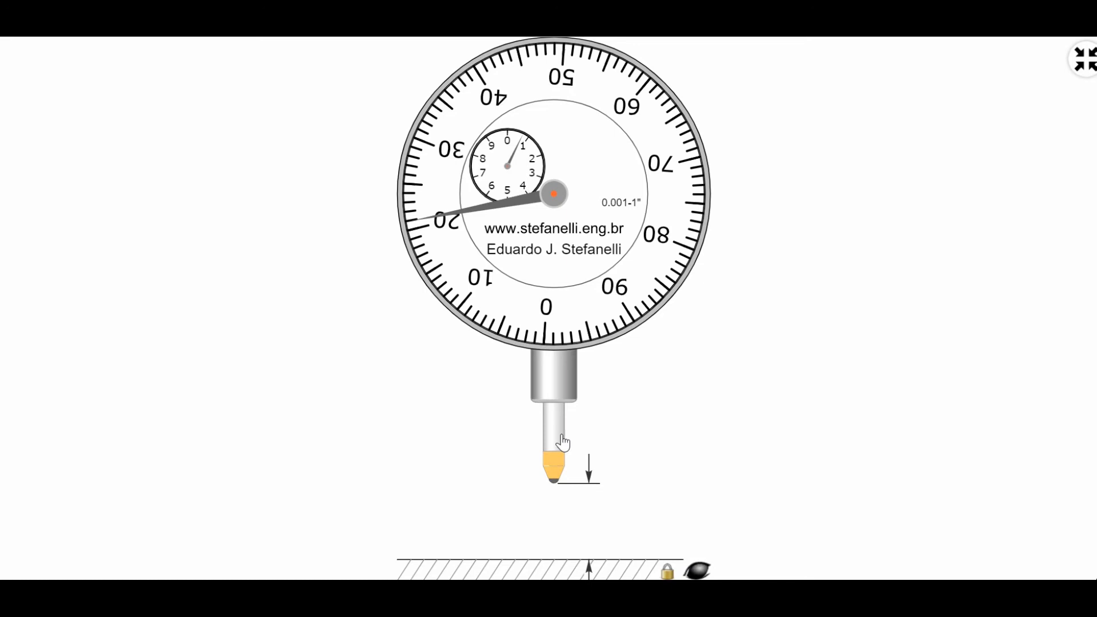
drag(555, 434, 560, 475)
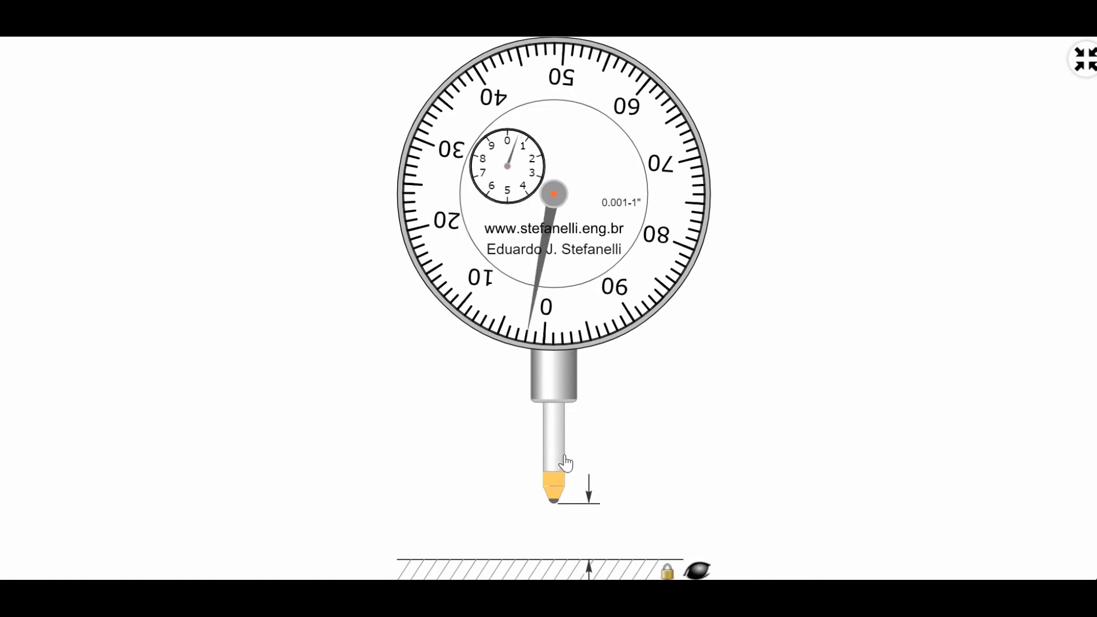